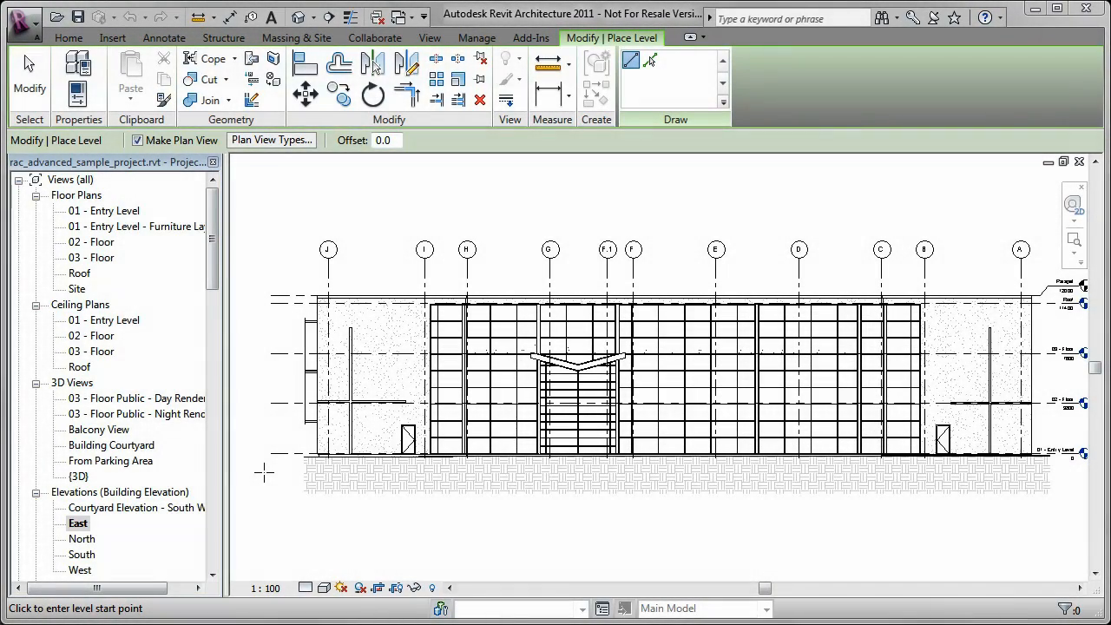
{"action": "mouse_move", "coordinate": [261, 365]}
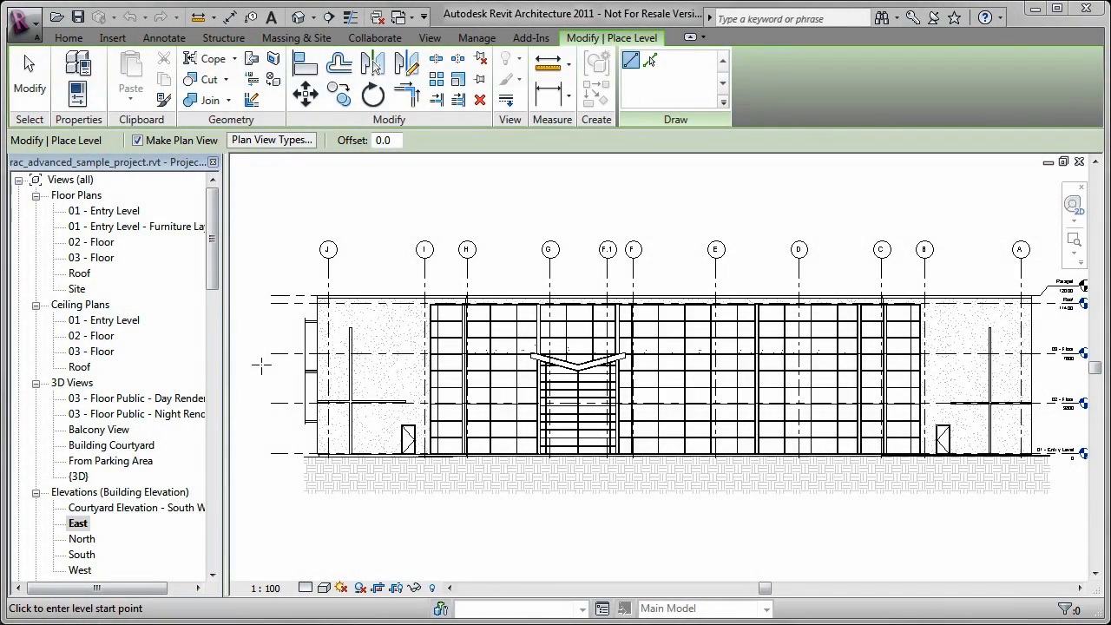
{"action": "mouse_move", "coordinate": [108, 251]}
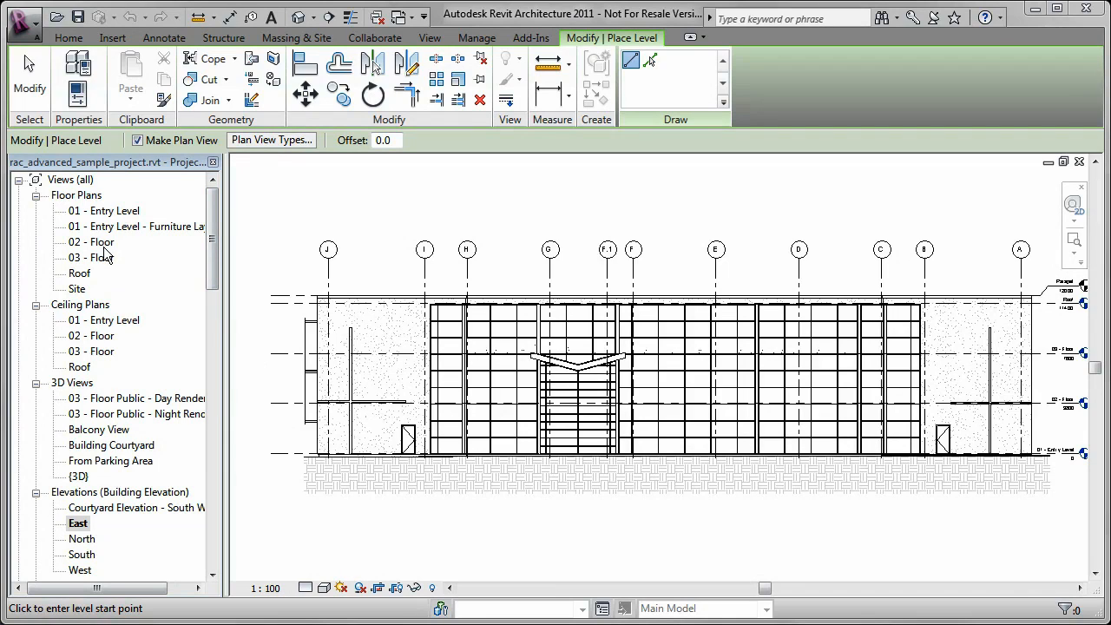
{"action": "mouse_move", "coordinate": [97, 326]}
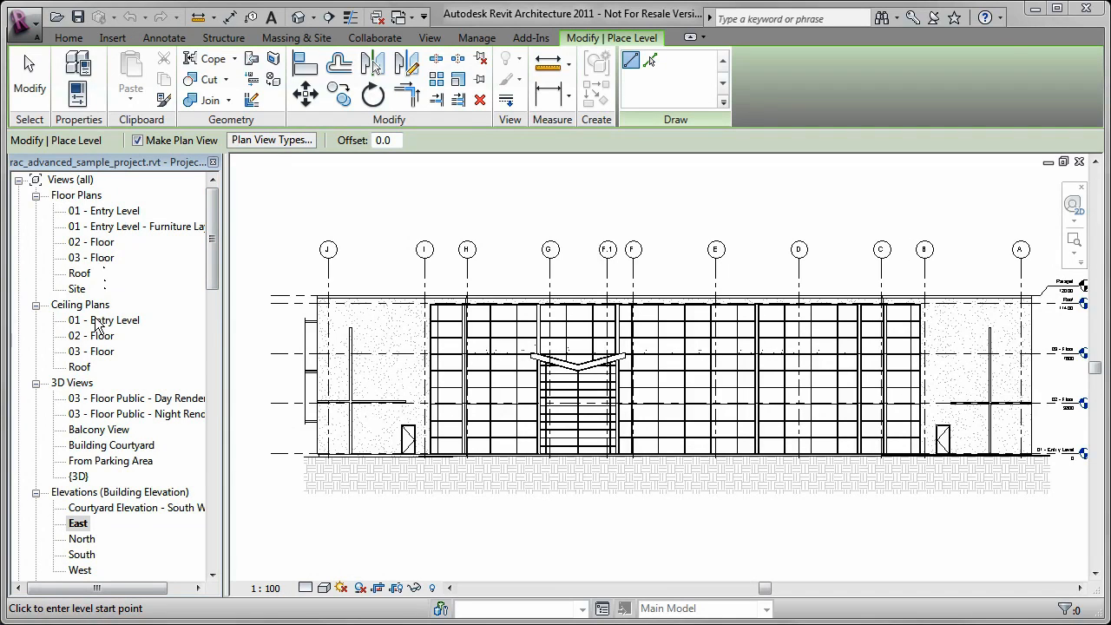
{"action": "mouse_move", "coordinate": [98, 362]}
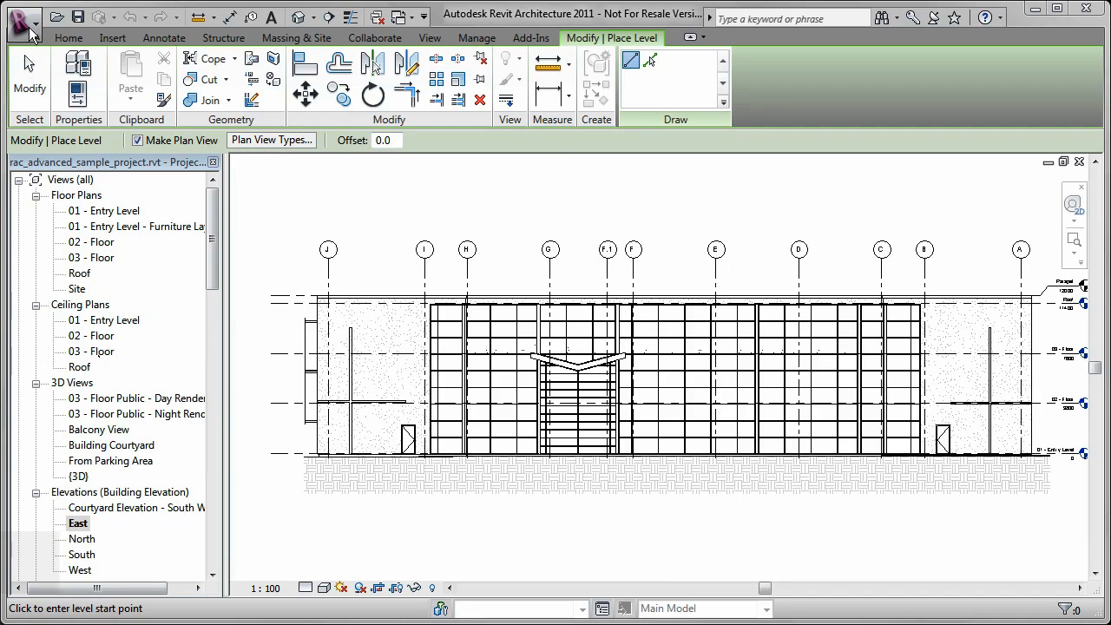
Create a new project from the default template and show its East elevation with Level 1 and Level 2.
{"action": "left_click", "coordinate": [21, 19]}
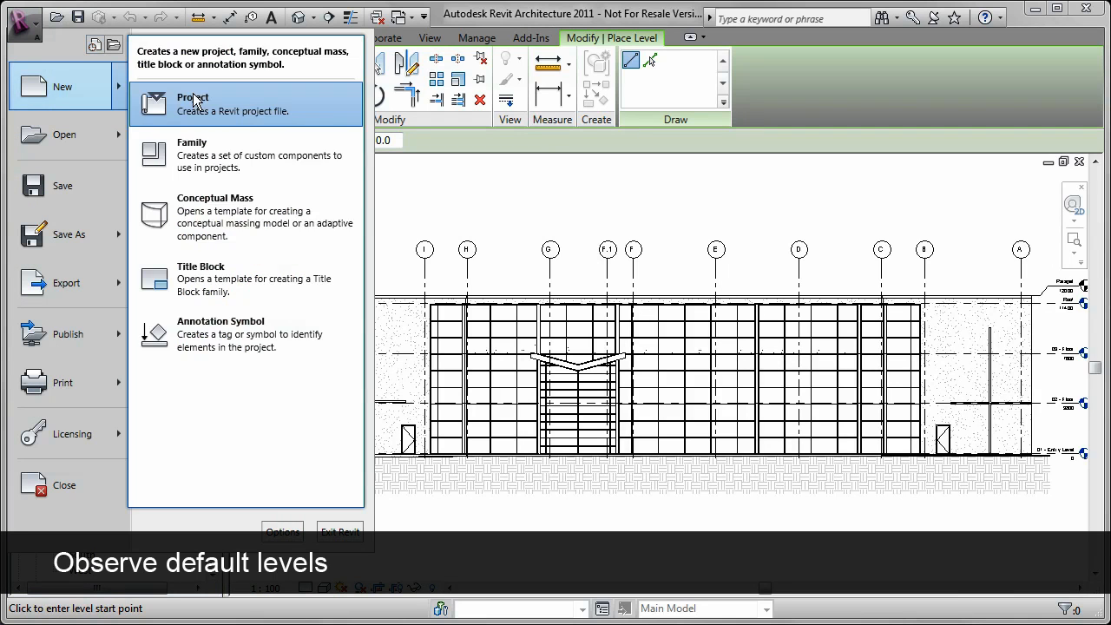
{"action": "left_click", "coordinate": [191, 102]}
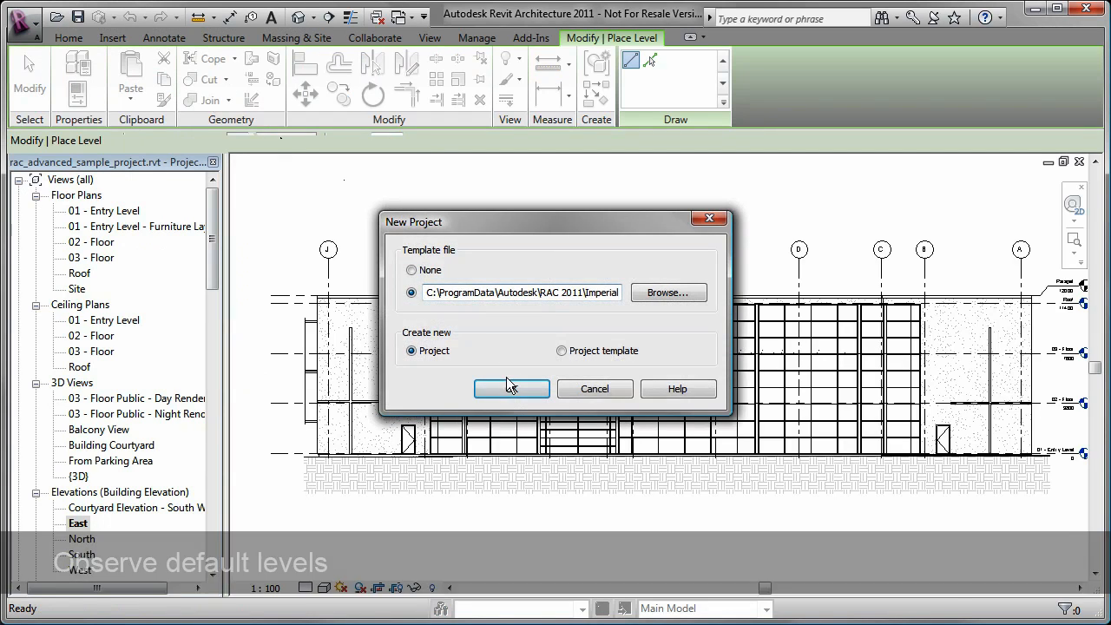
{"action": "left_click", "coordinate": [510, 389]}
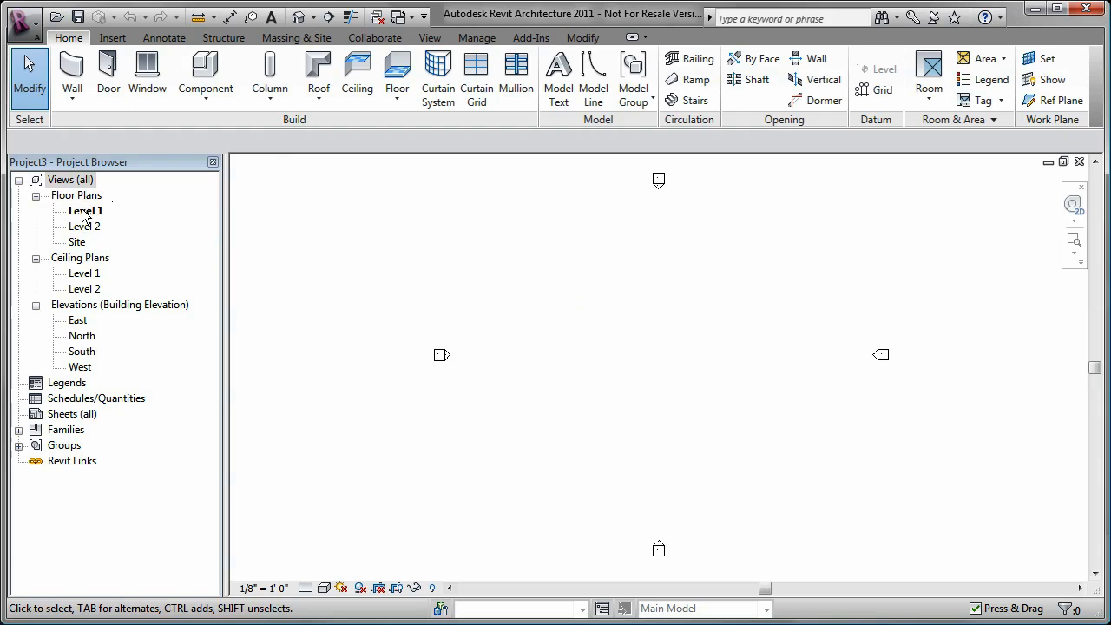
{"action": "left_click", "coordinate": [77, 319]}
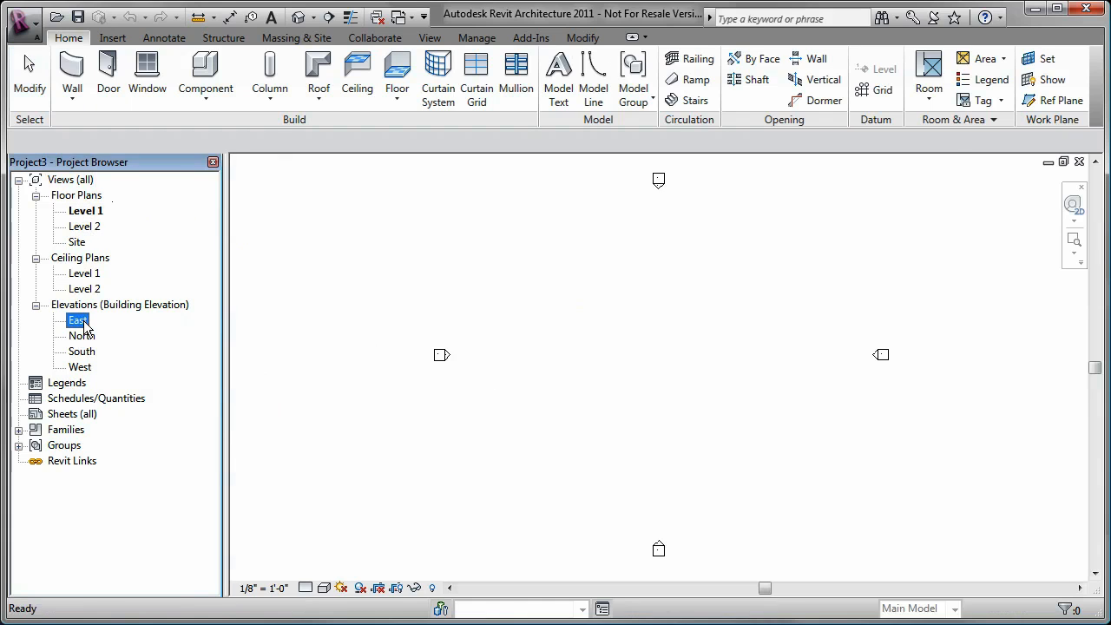
{"action": "double_click", "coordinate": [77, 320]}
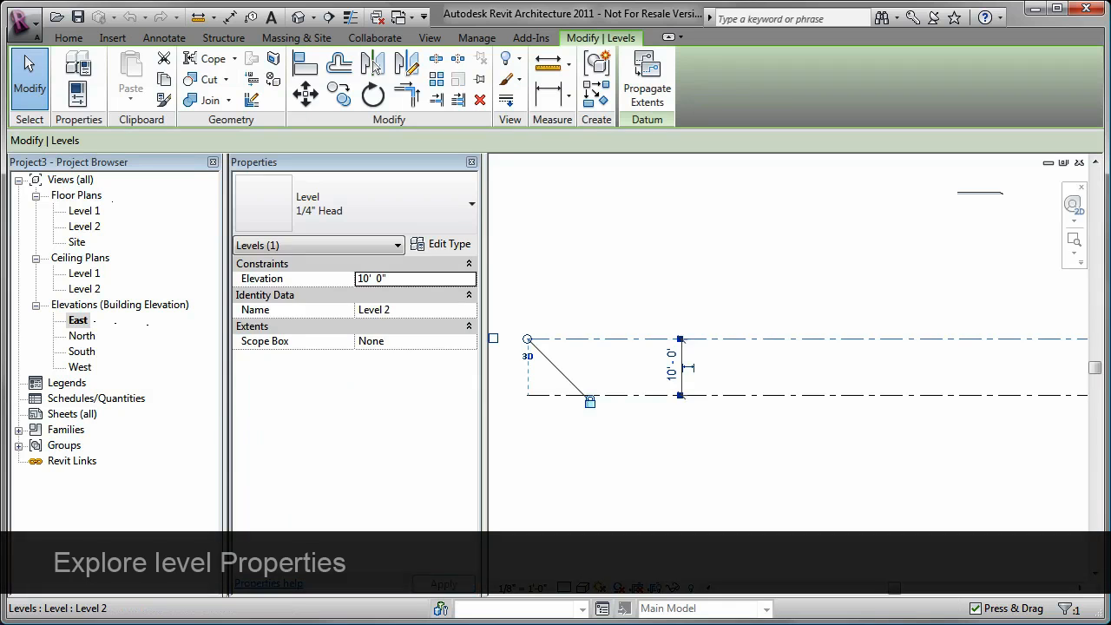
{"action": "mouse_move", "coordinate": [314, 321]}
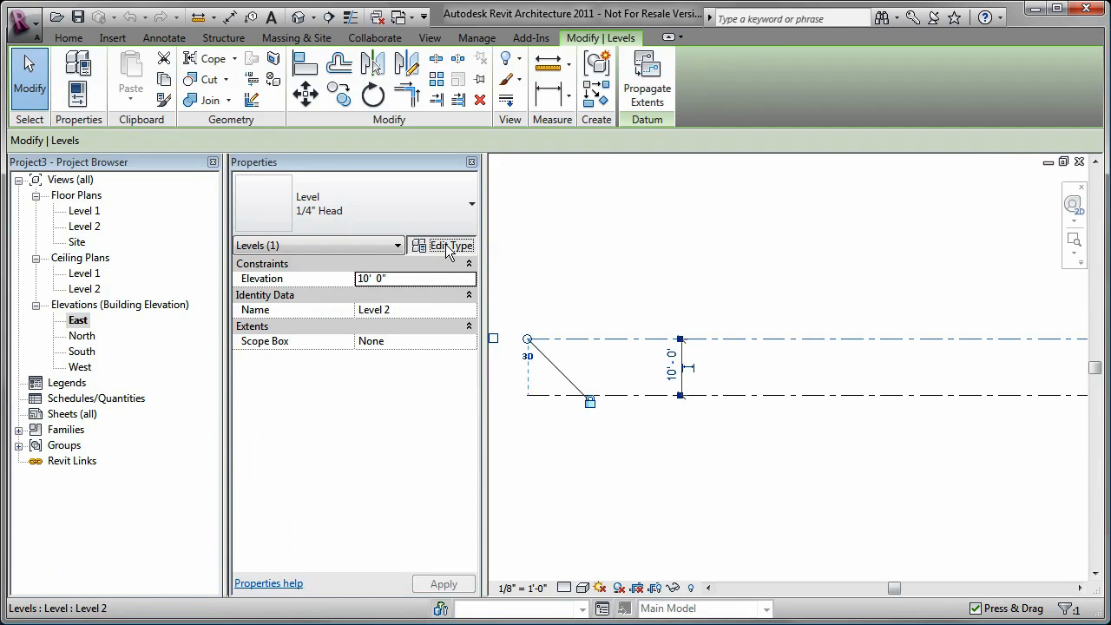
Check Level 2's type parameters, leaving it at 10'-0", and dismiss the Properties palette.
{"action": "left_click", "coordinate": [447, 247]}
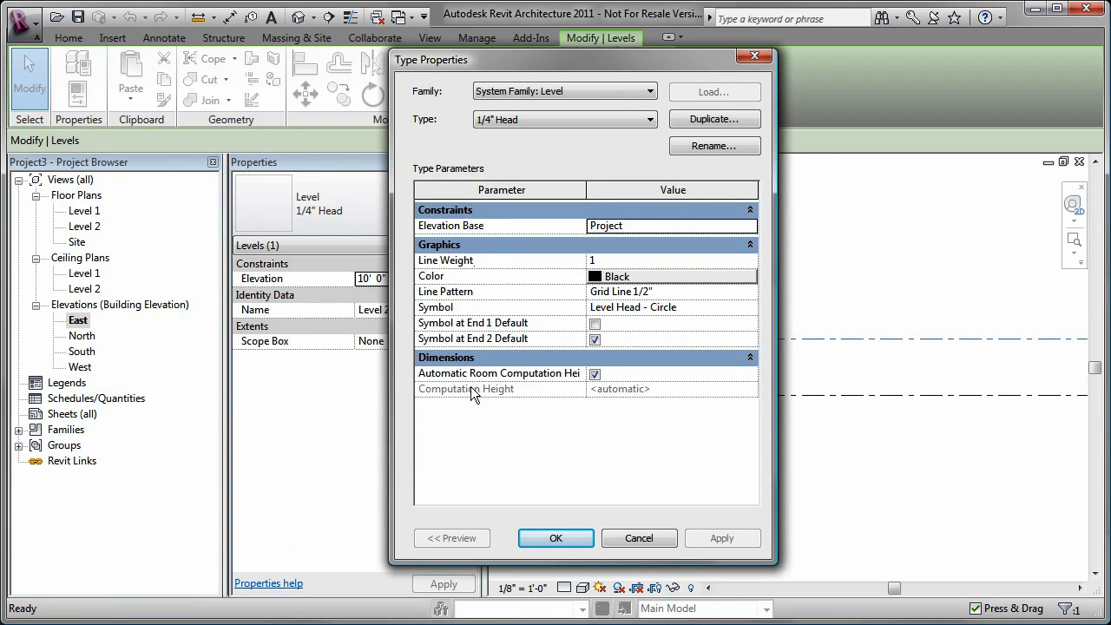
{"action": "left_click", "coordinate": [556, 538]}
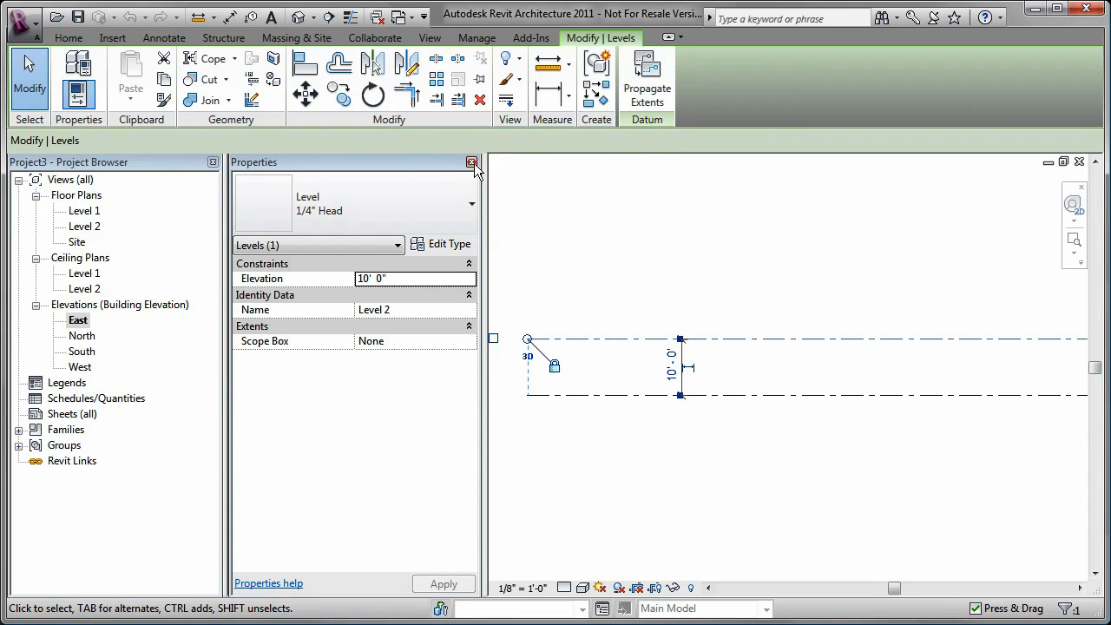
{"action": "left_click", "coordinate": [472, 163]}
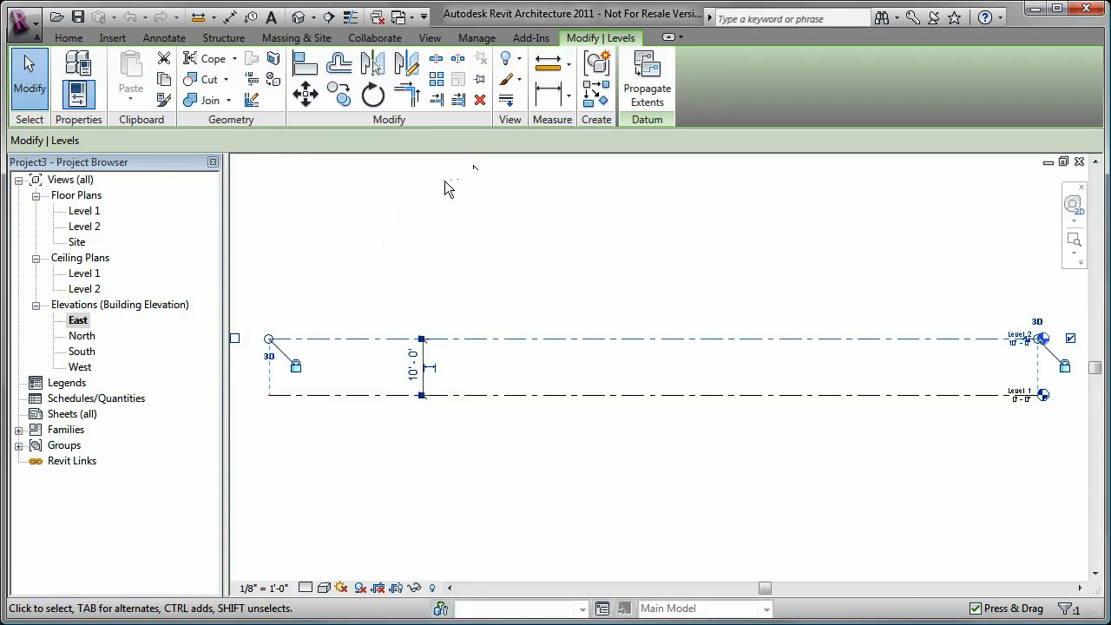
Place Level 3 at 20'-0" above Level 2 using the Home Level tool.
{"action": "left_click", "coordinate": [67, 38]}
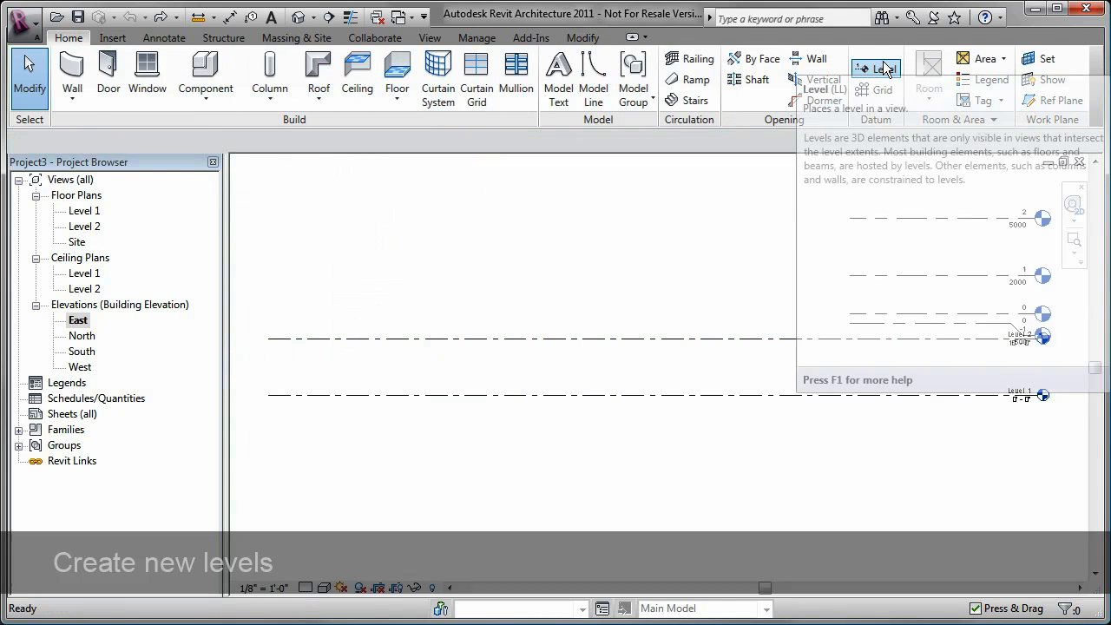
{"action": "left_click", "coordinate": [874, 78]}
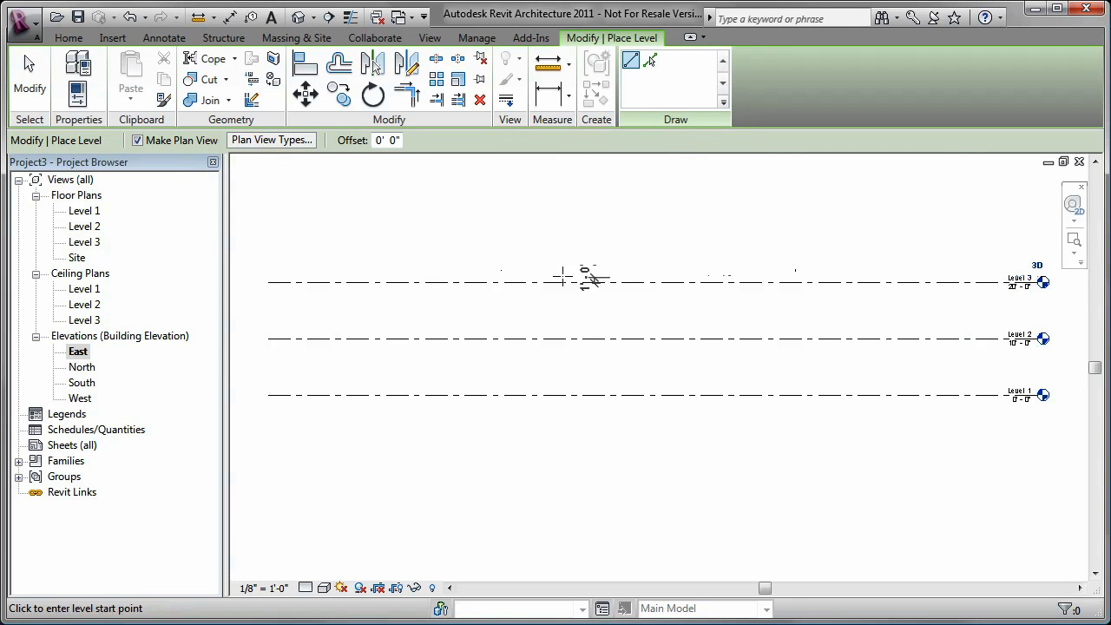
{"action": "mouse_move", "coordinate": [111, 306]}
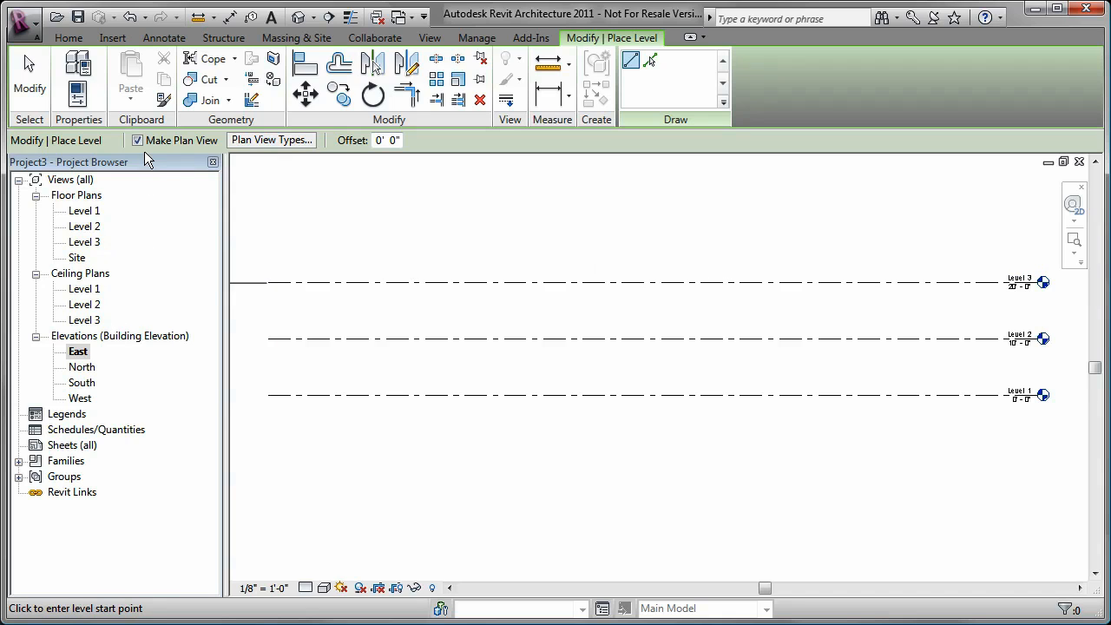
Draw a top level above Level 3 named Parapet, then switch to the Level 1 floor plan.
{"action": "left_click", "coordinate": [136, 140]}
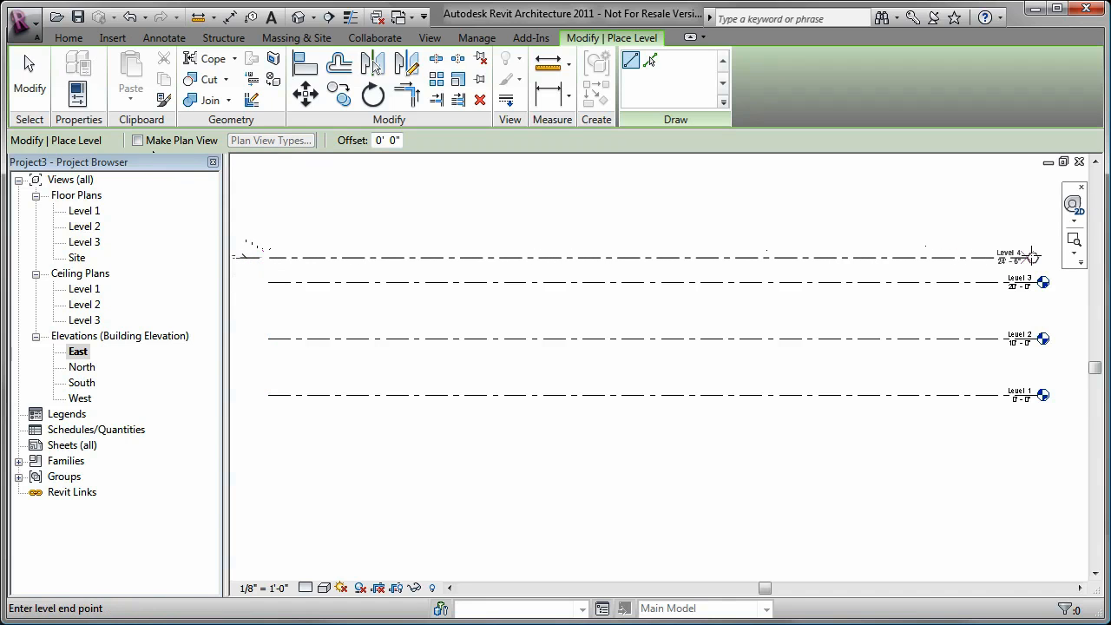
{"action": "left_click", "coordinate": [608, 257]}
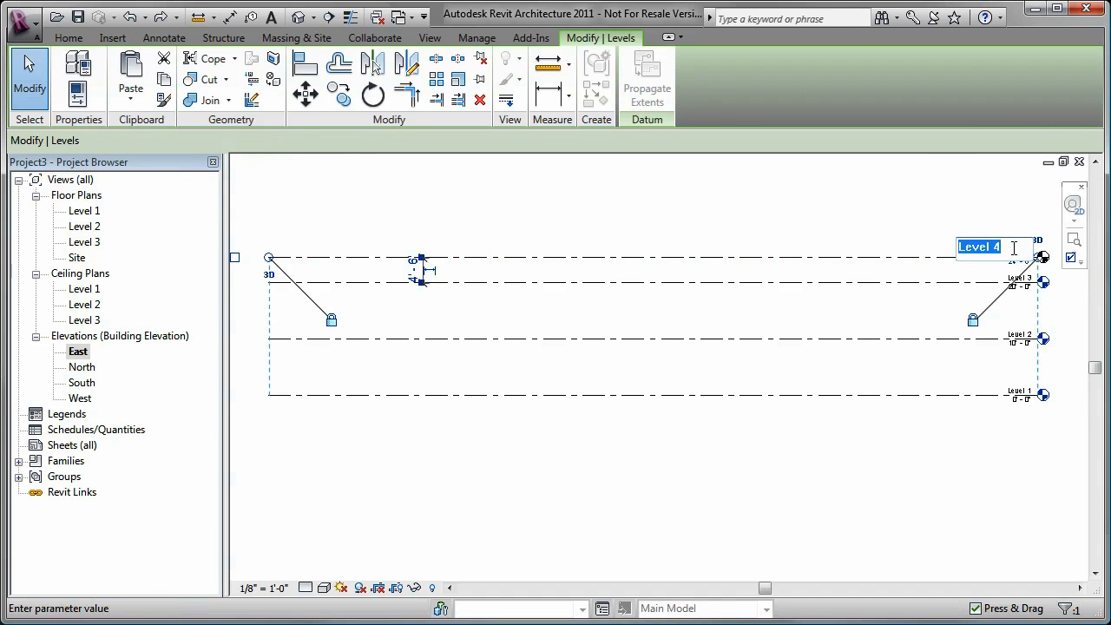
{"action": "type", "text": "Parapet"}
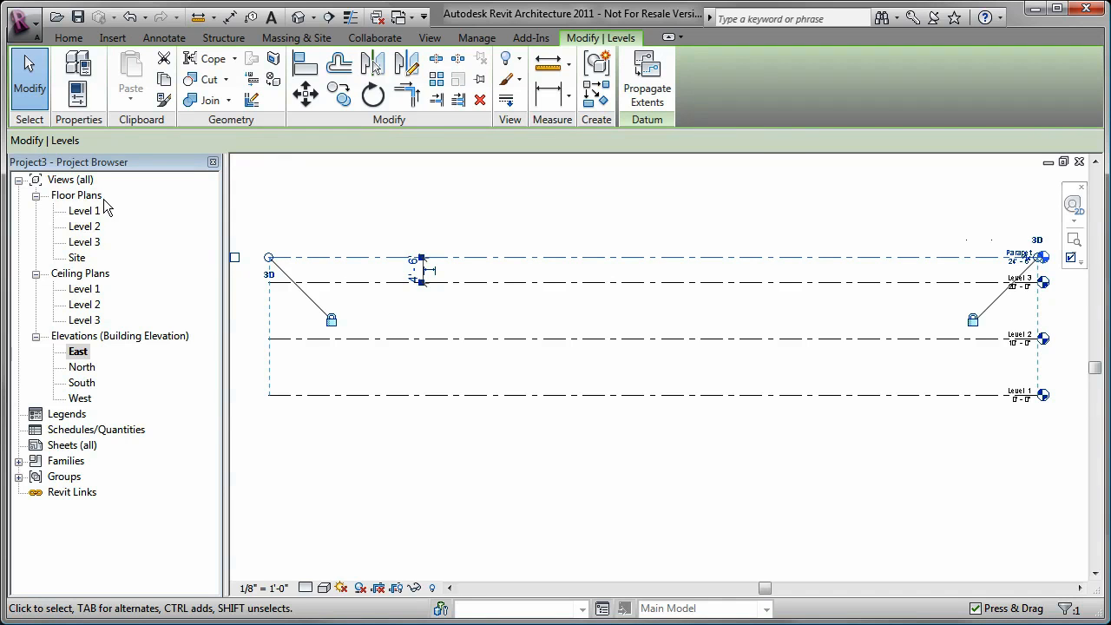
{"action": "mouse_move", "coordinate": [107, 326]}
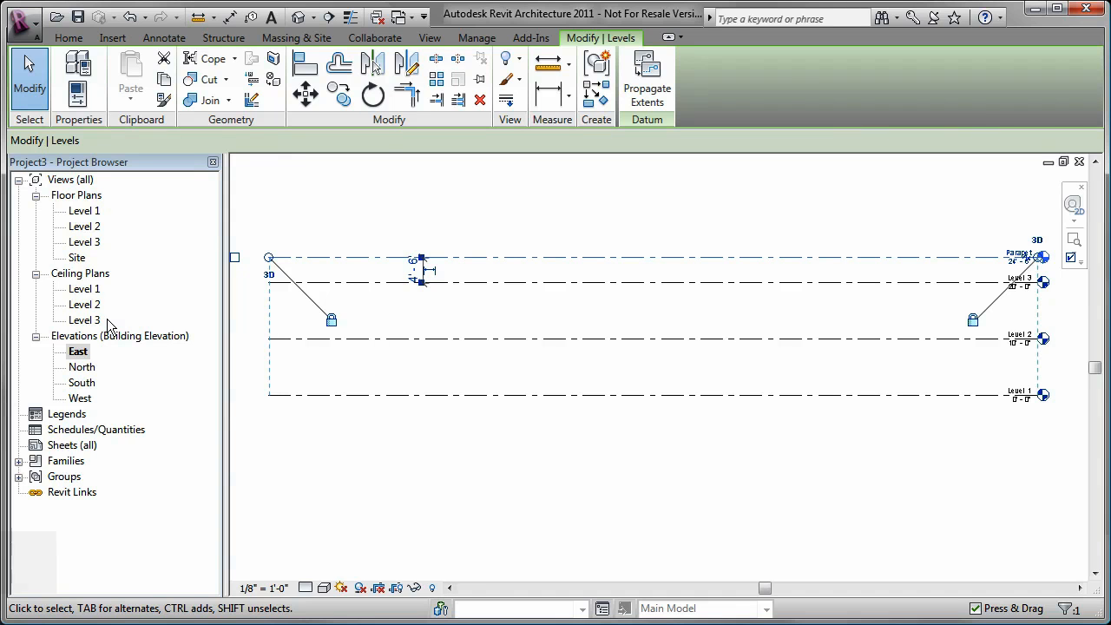
{"action": "double_click", "coordinate": [83, 210]}
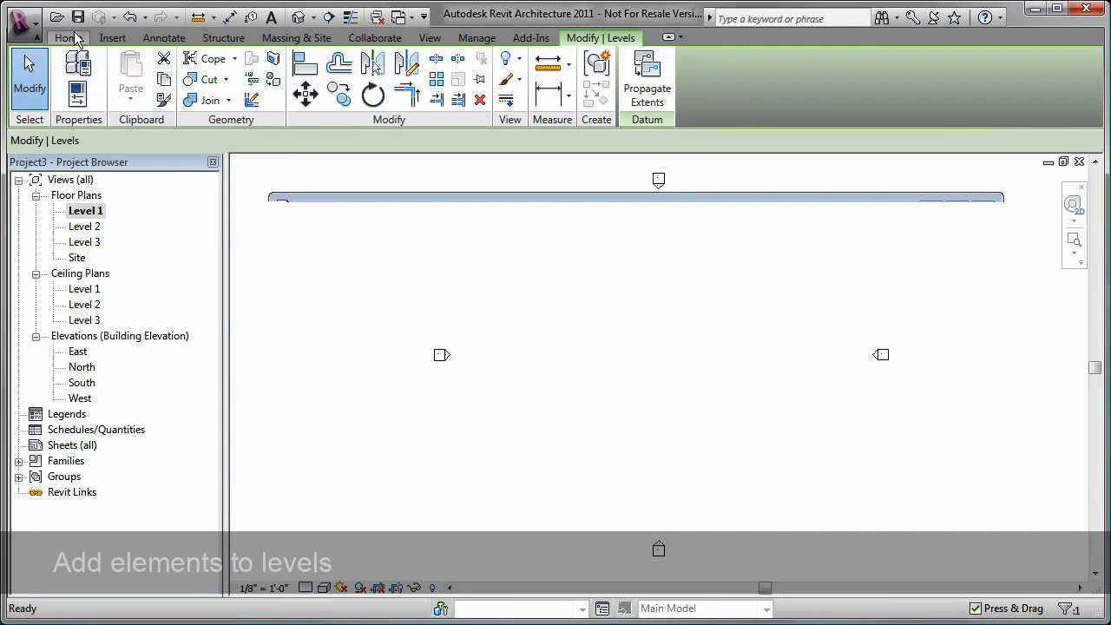
Draw a straight wall about 51'-0" long with Unconnected height 20'-0" on Level 1.
{"action": "left_click", "coordinate": [68, 38]}
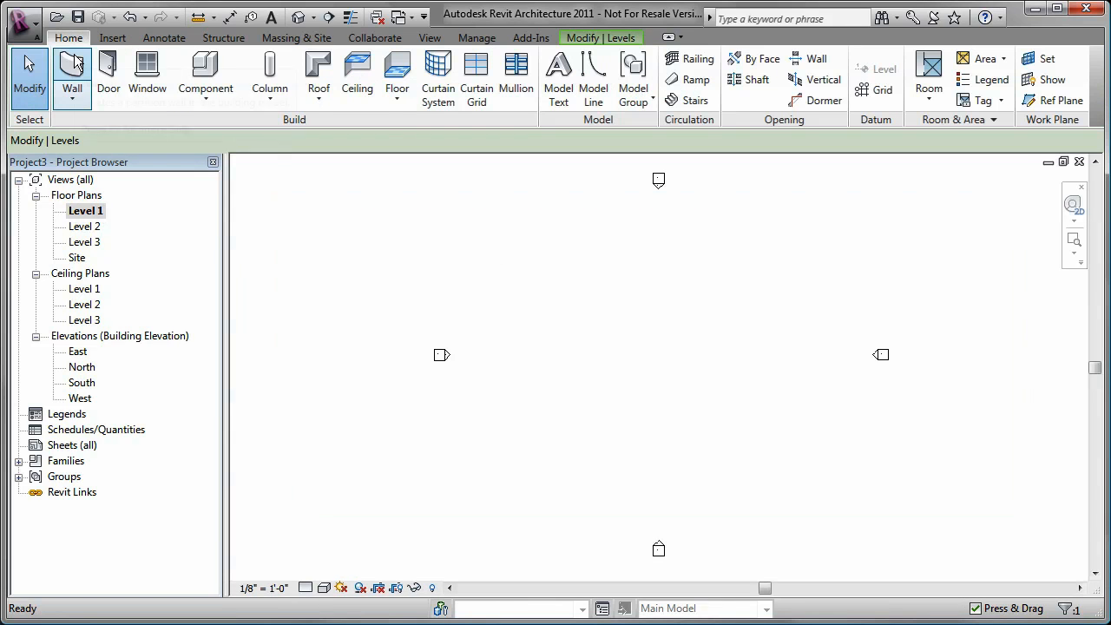
{"action": "left_click", "coordinate": [72, 77]}
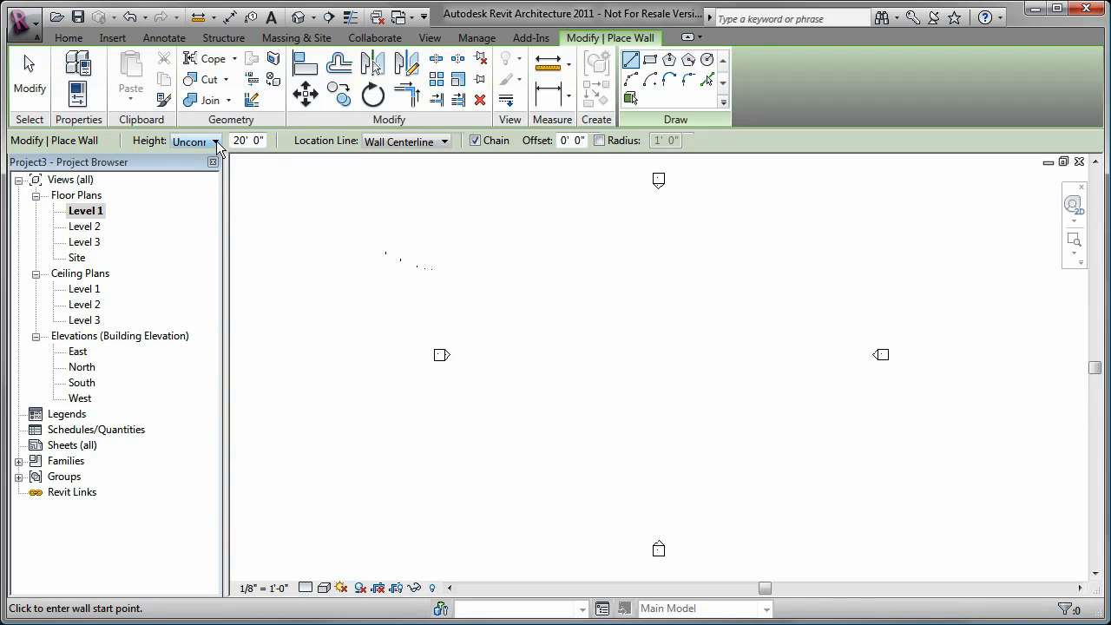
{"action": "left_click", "coordinate": [215, 141]}
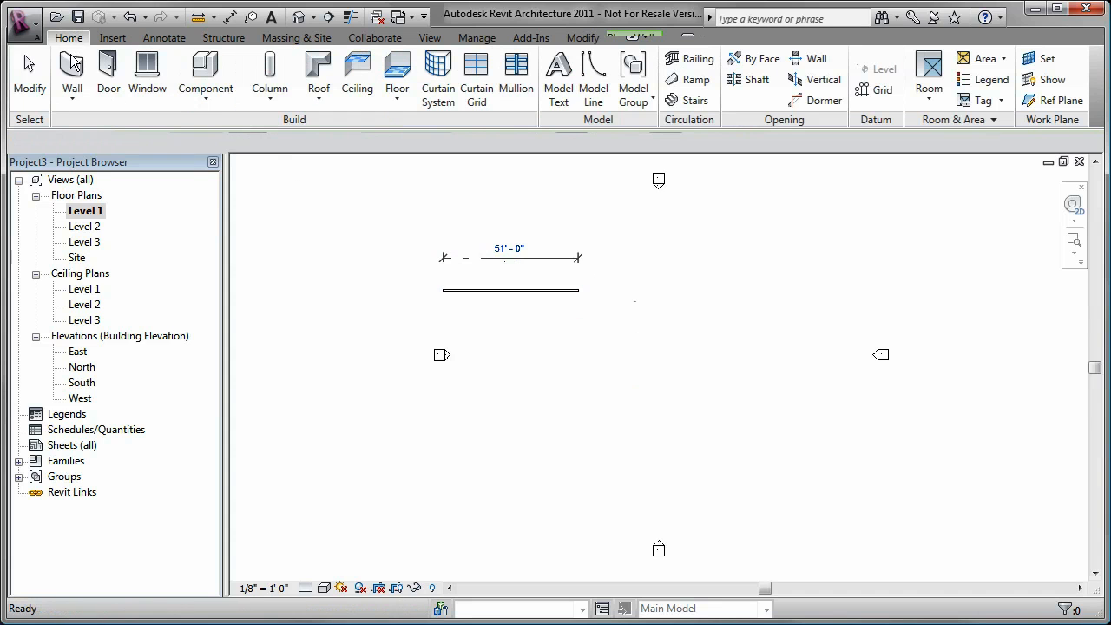
Draw a second wall with its top height set to Level 2.
{"action": "left_click", "coordinate": [73, 77]}
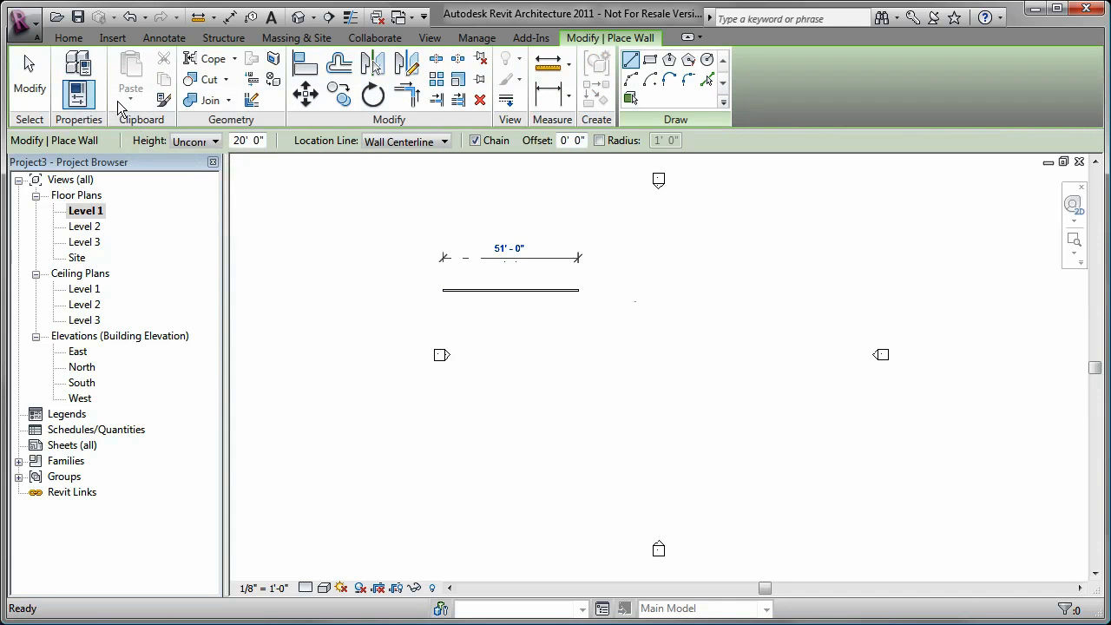
{"action": "left_click", "coordinate": [215, 141]}
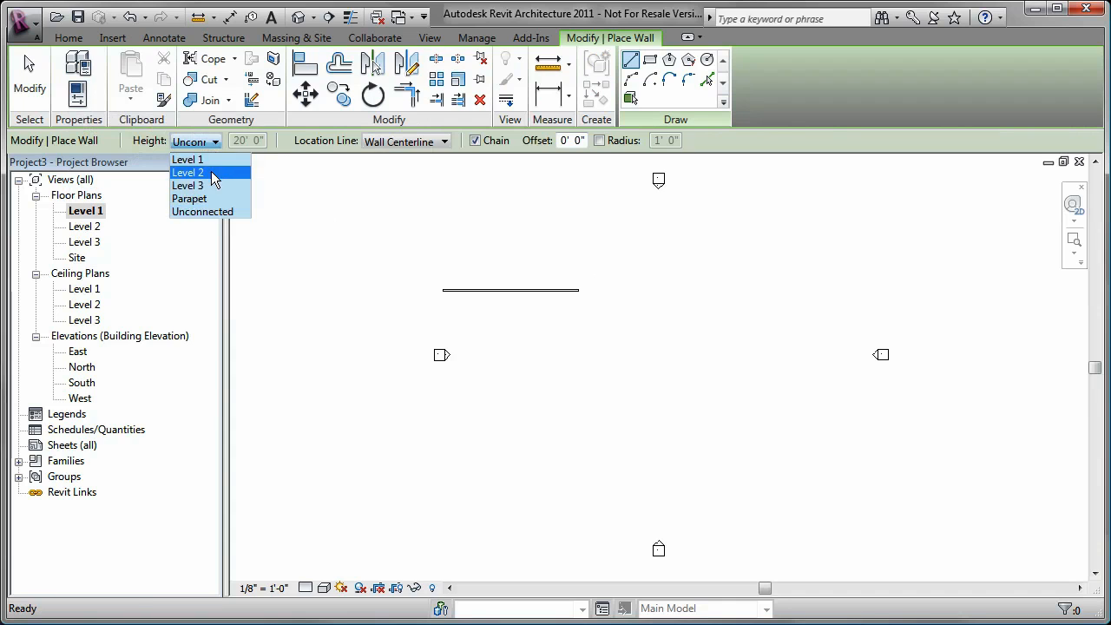
{"action": "left_click", "coordinate": [187, 172]}
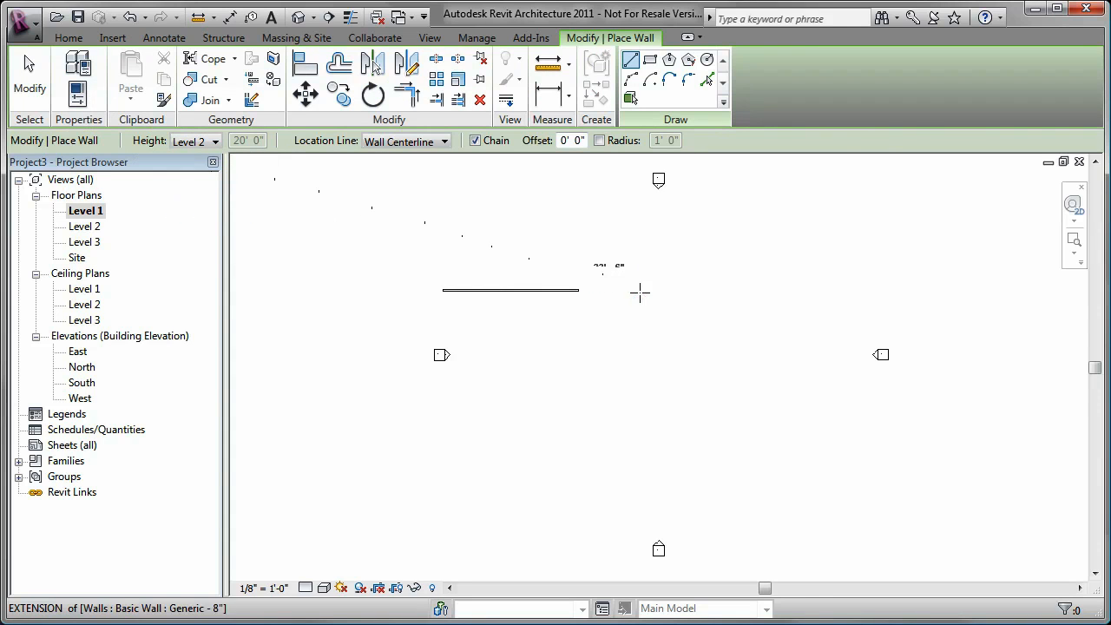
{"action": "left_click", "coordinate": [746, 292]}
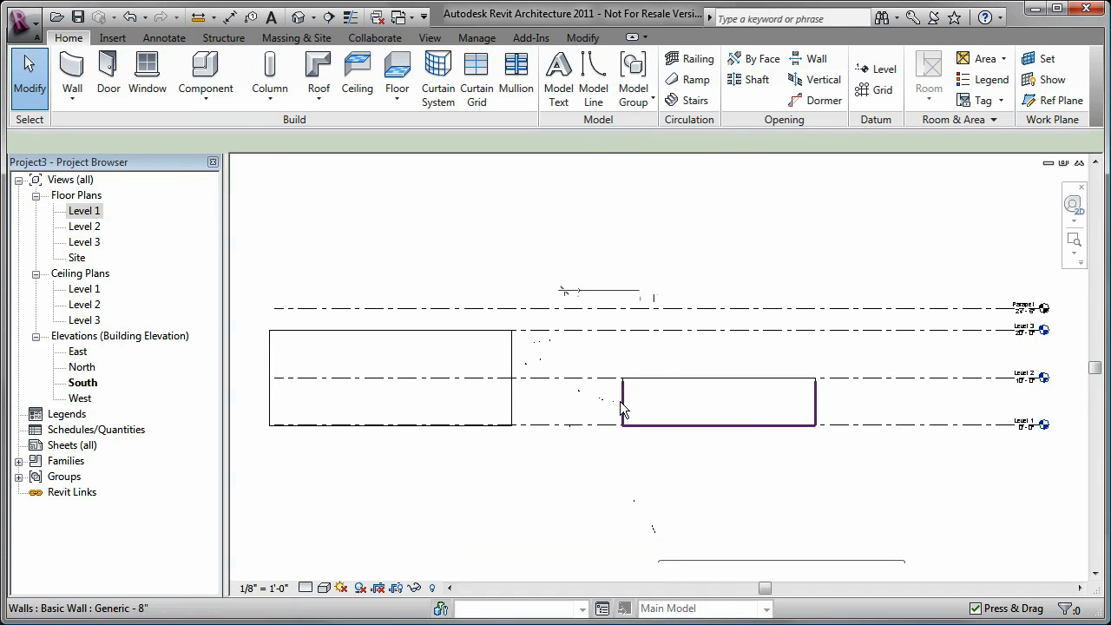
{"action": "mouse_move", "coordinate": [623, 409]}
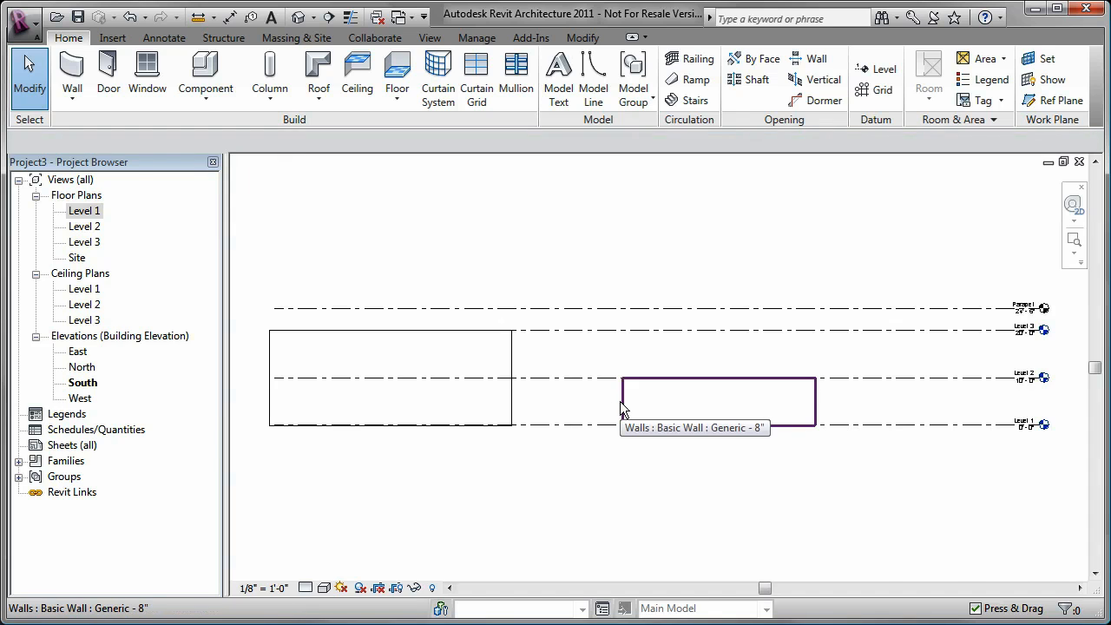